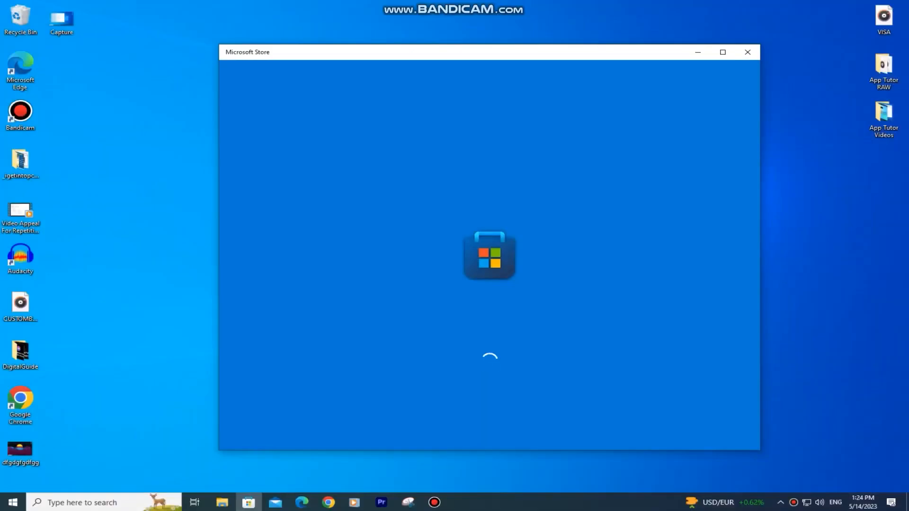
- Close the Microsoft Store window stuck on its loading screen
{"action": "left_click", "coordinate": [747, 52]}
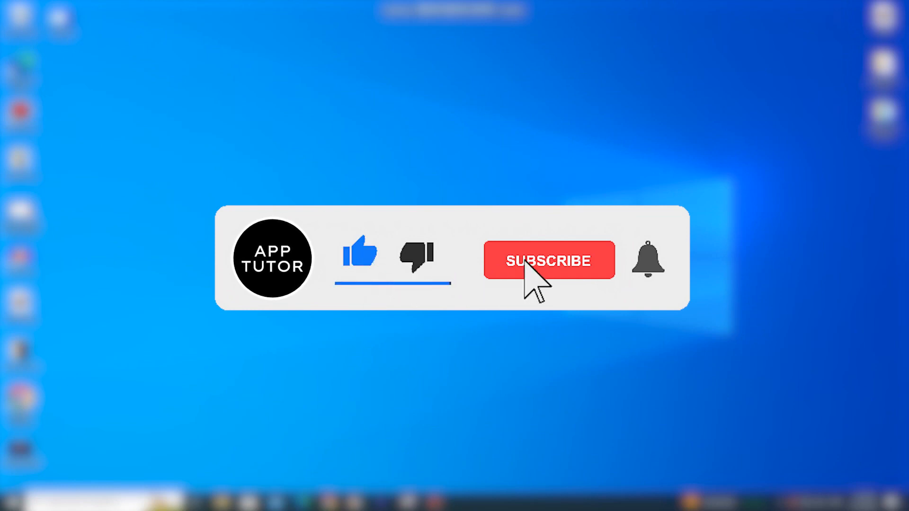
{"action": "left_click", "coordinate": [548, 260]}
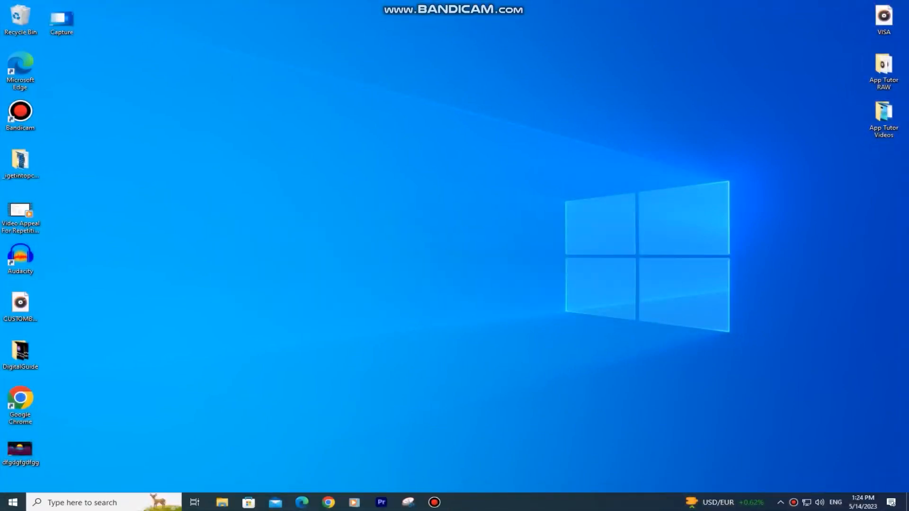
- Open Apps & features in Settings and scroll down to the Microsoft Store entry
{"action": "type", "text": "s"}
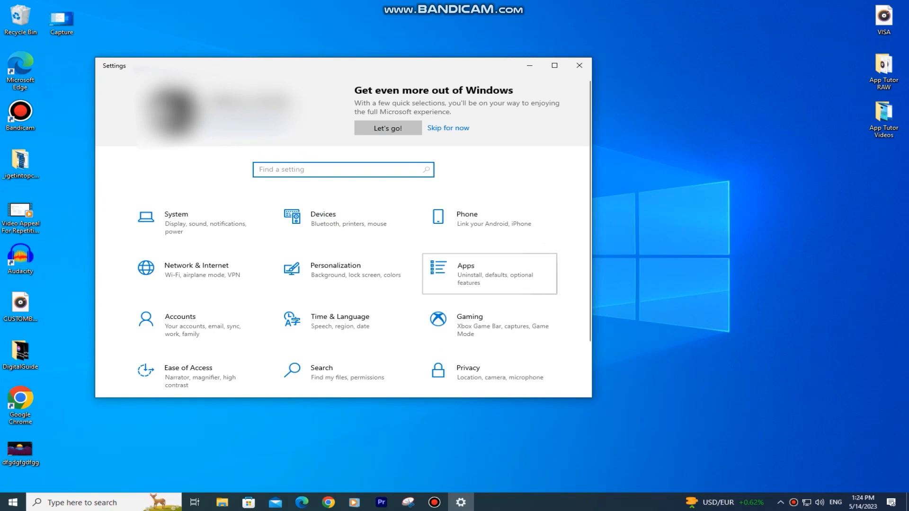
{"action": "left_click", "coordinate": [465, 273]}
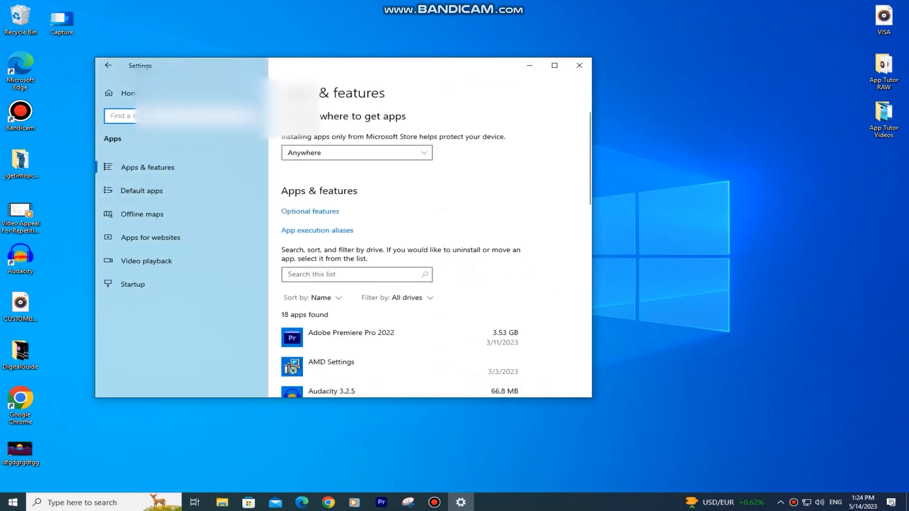
{"action": "scroll", "scroll_direction": "down", "scroll_amount": 3}
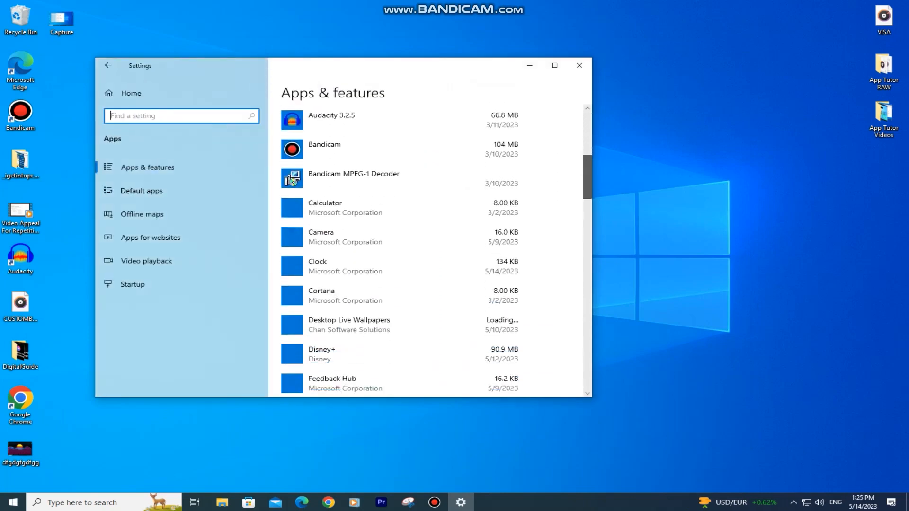
{"action": "scroll", "scroll_direction": "down", "scroll_amount": 3}
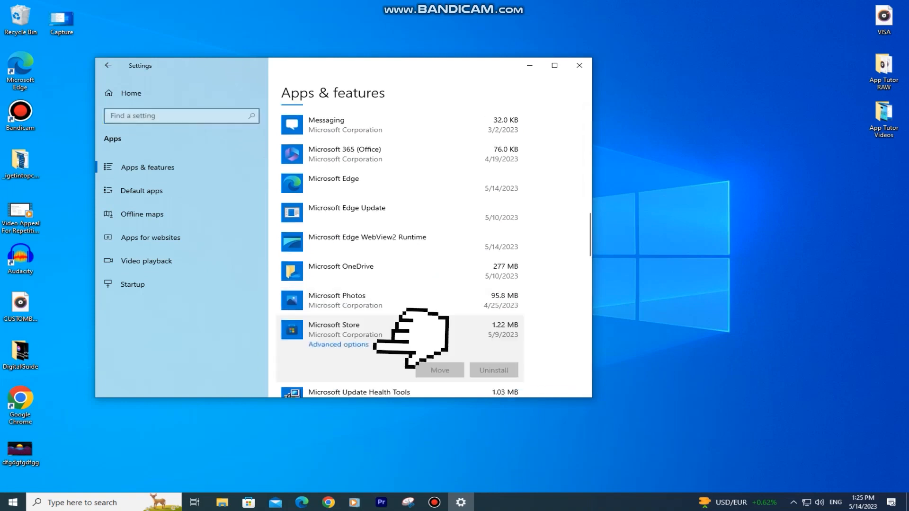
- Reset Microsoft Store from its advanced options and return to Settings home
{"action": "left_click", "coordinate": [338, 344]}
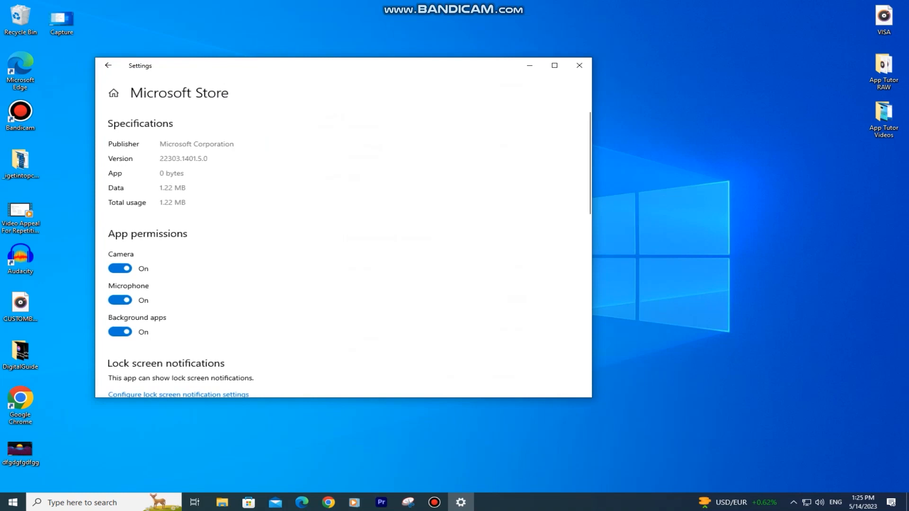
{"action": "scroll", "scroll_direction": "down", "scroll_amount": 3}
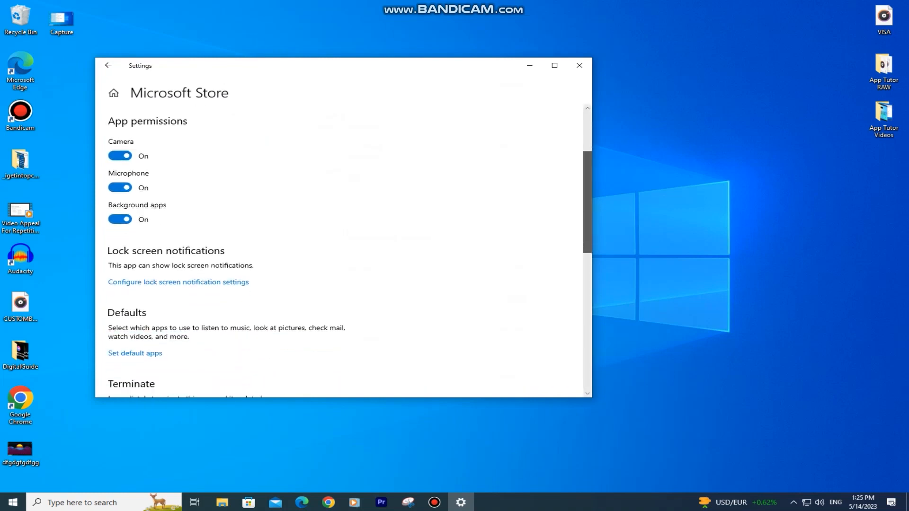
{"action": "scroll", "scroll_direction": "down", "scroll_amount": 3}
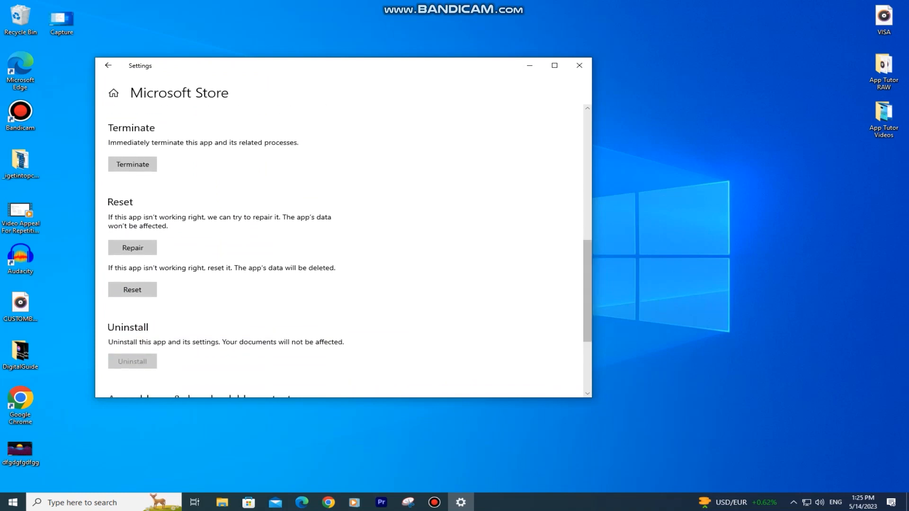
{"action": "scroll", "scroll_direction": "down", "scroll_amount": 3}
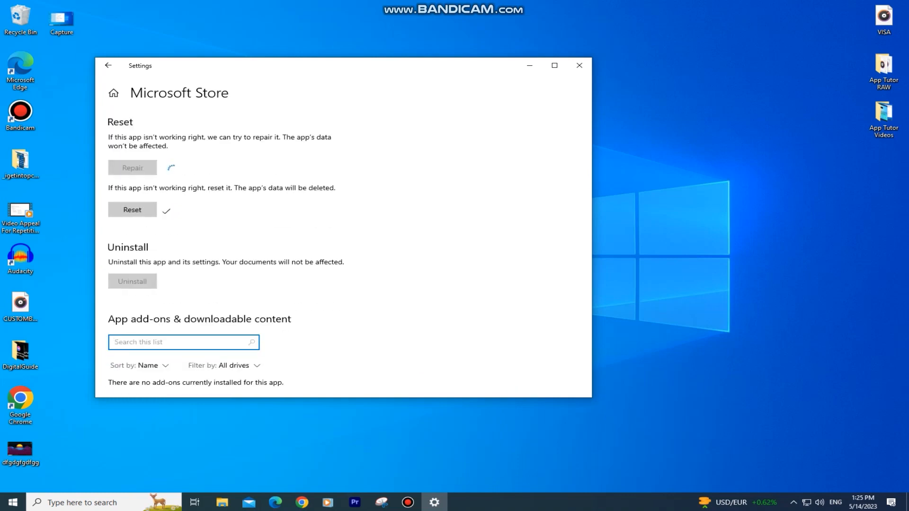
{"action": "left_click", "coordinate": [108, 65]}
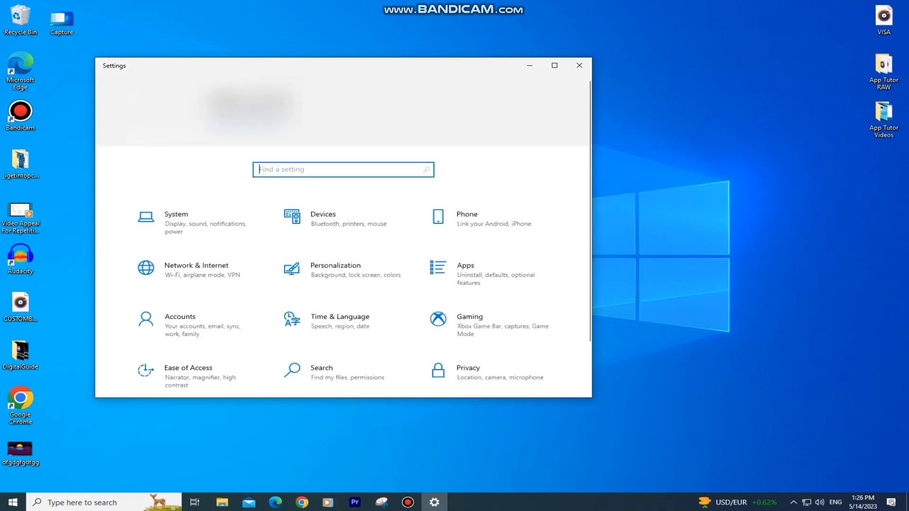
- Find 'time' in Settings and switch Set time automatically off on Date & time
{"action": "type", "text": "time"}
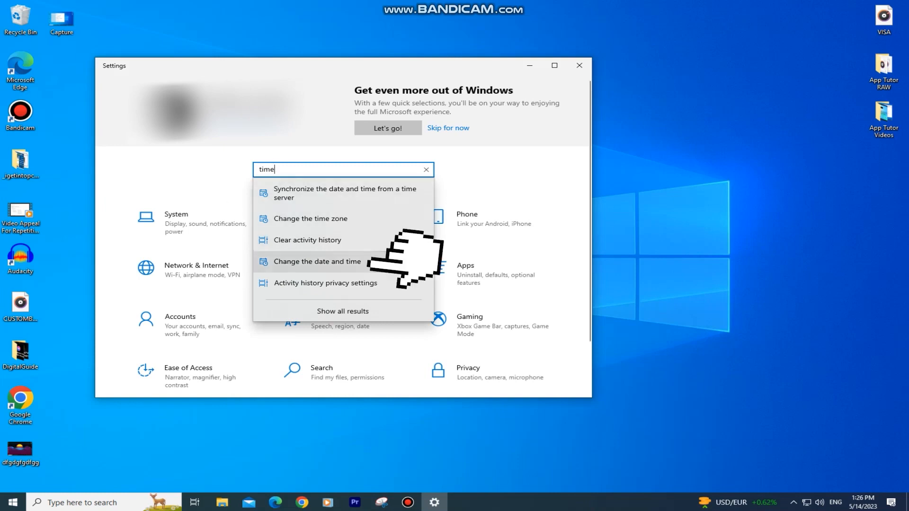
{"action": "left_click", "coordinate": [317, 261]}
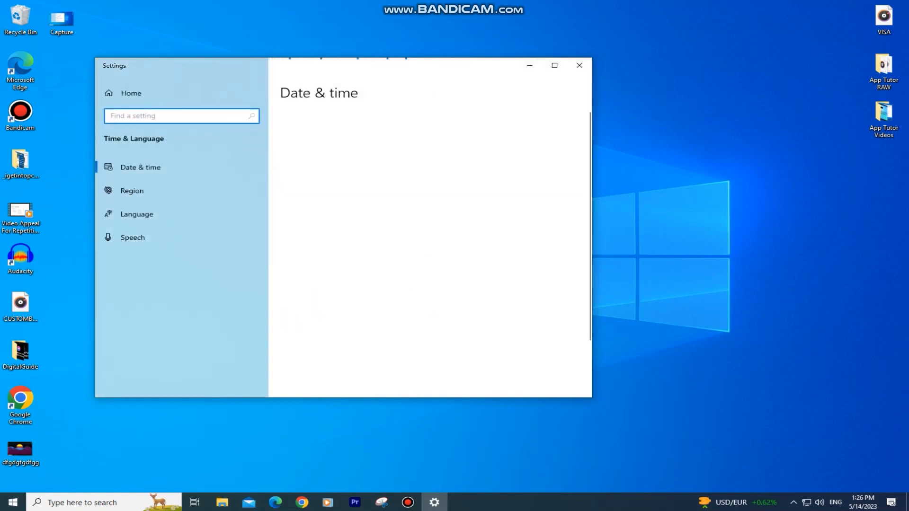
{"action": "left_click", "coordinate": [140, 167]}
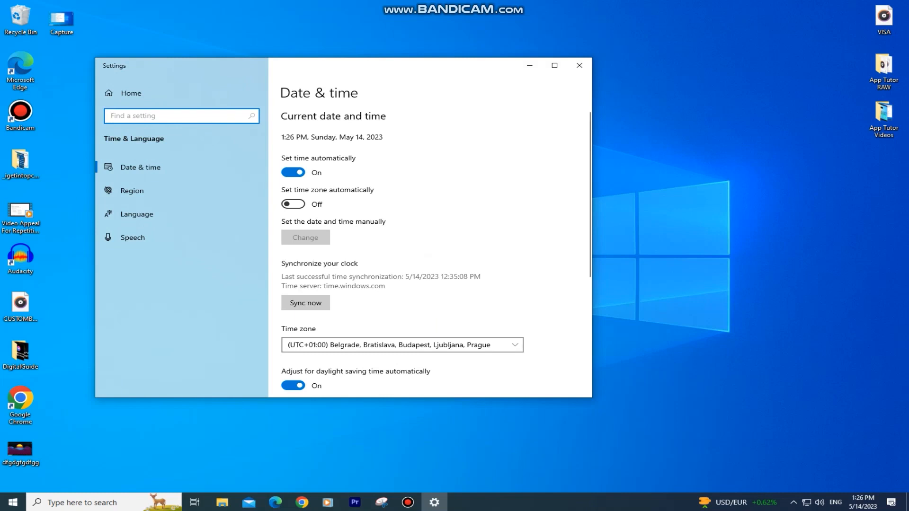
{"action": "left_click", "coordinate": [293, 173]}
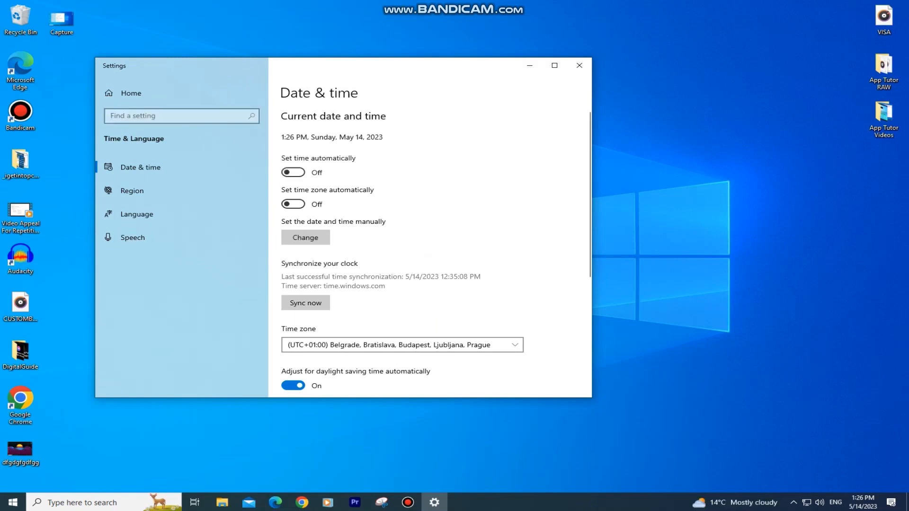
{"action": "left_click", "coordinate": [294, 172]}
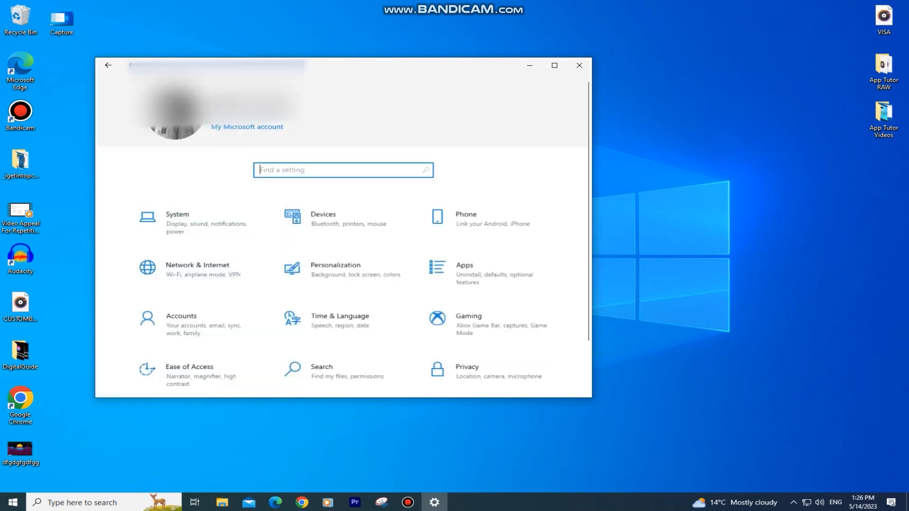
- Search Settings for 'VPN' and scroll through the VPN page
{"action": "type", "text": "VPN"}
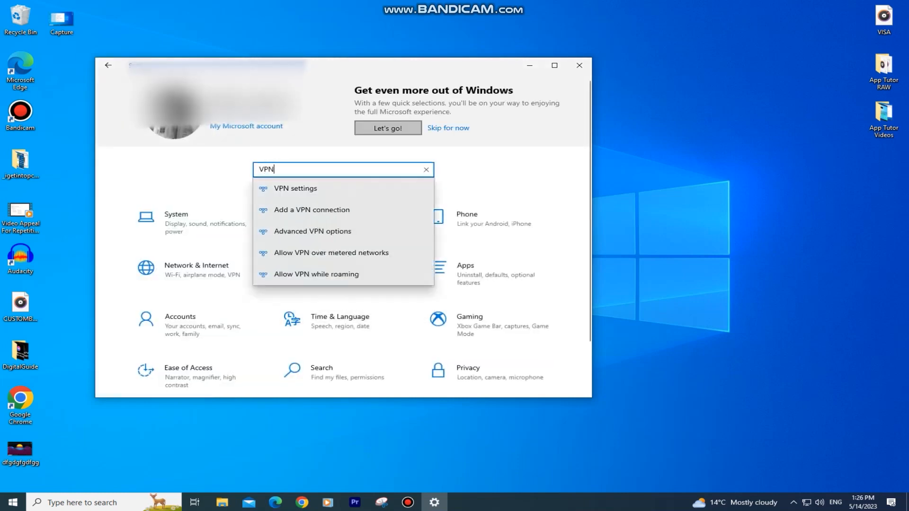
{"action": "left_click", "coordinate": [295, 188]}
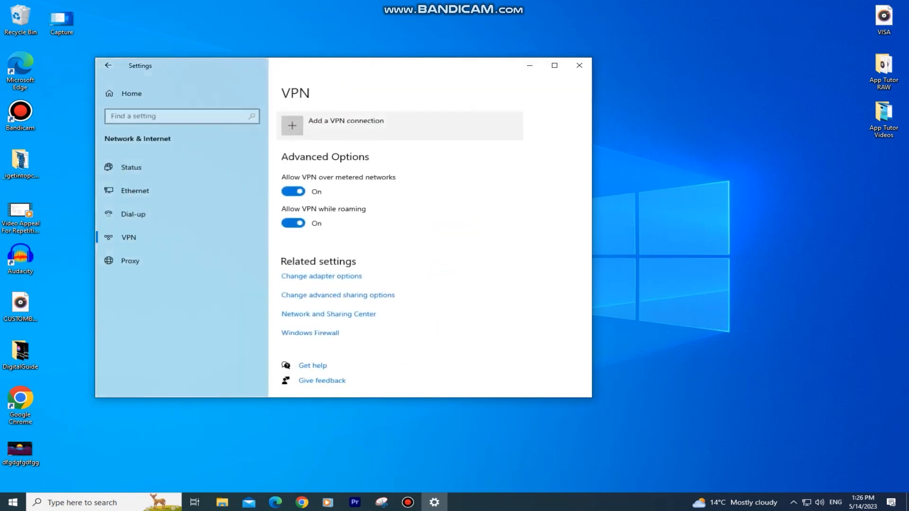
{"action": "scroll", "scroll_direction": "down", "scroll_amount": 3}
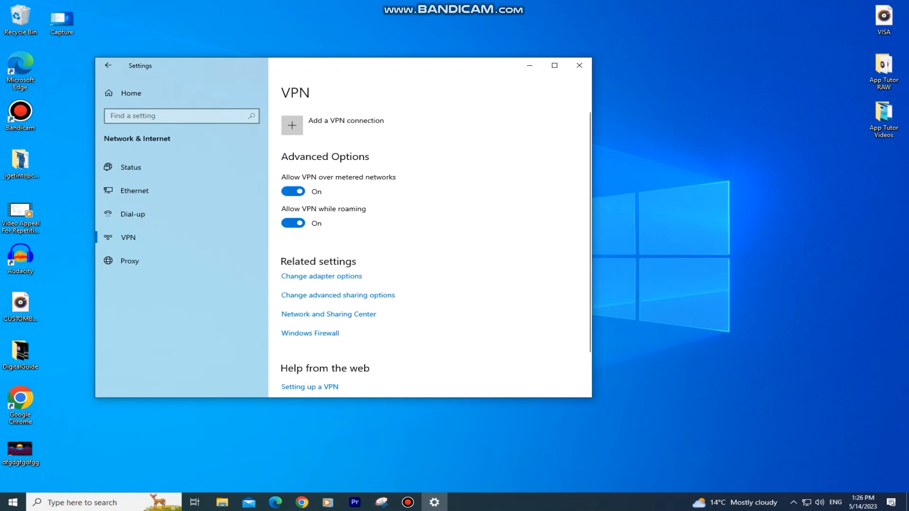
- Search 'UPDATE', open Windows Update and run Check for updates
{"action": "type", "text": "UPDATE"}
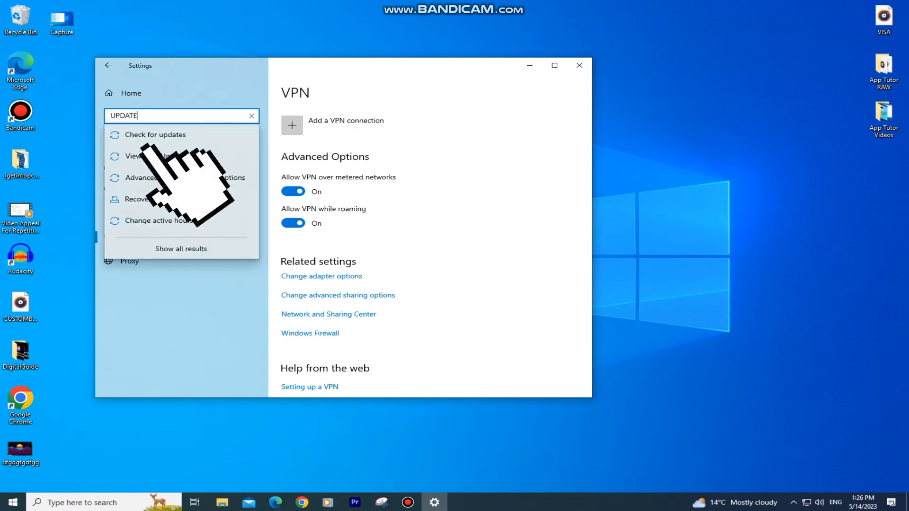
{"action": "left_click", "coordinate": [250, 116]}
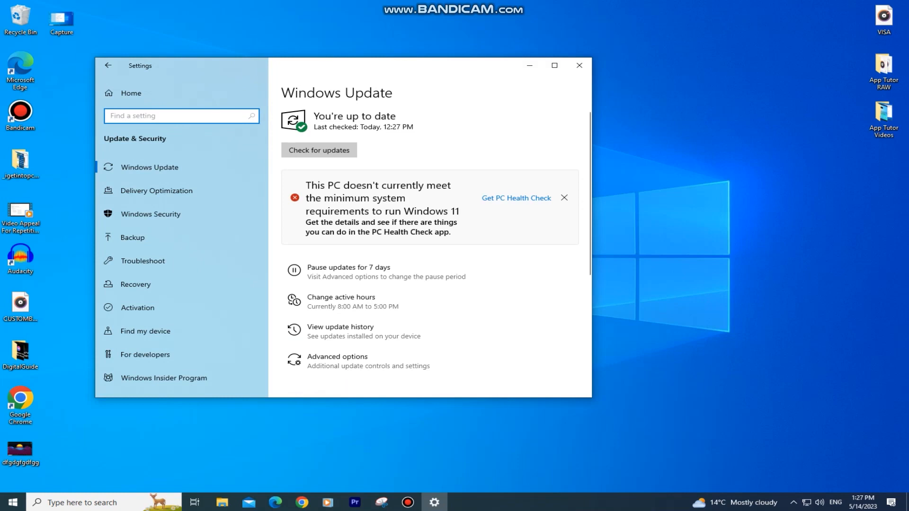
{"action": "left_click", "coordinate": [181, 118]}
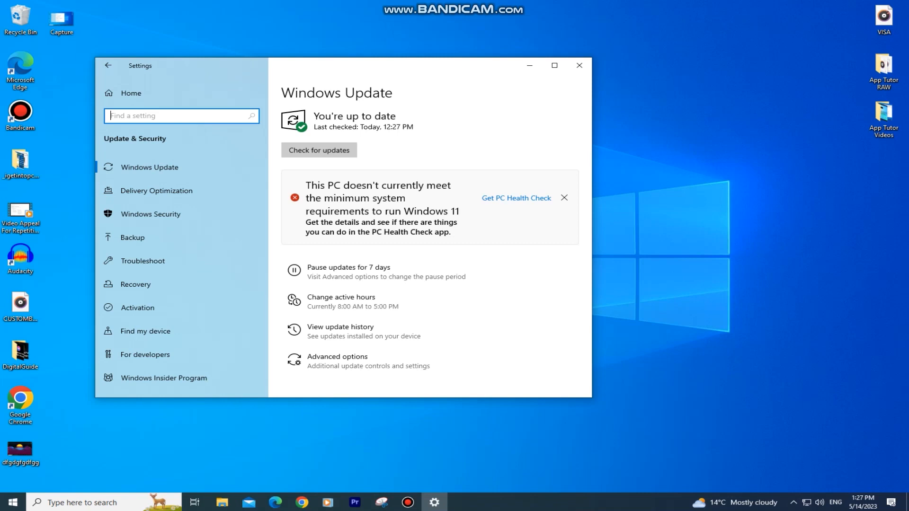
{"action": "left_click", "coordinate": [318, 152]}
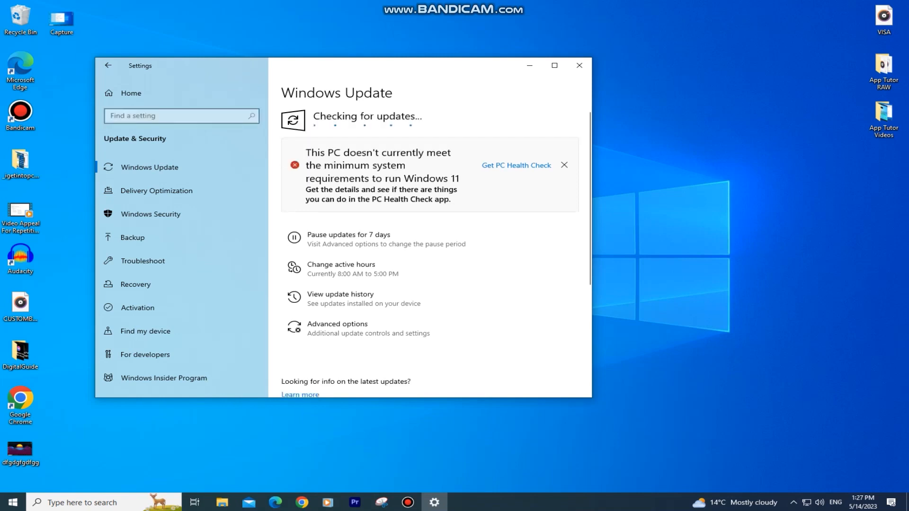